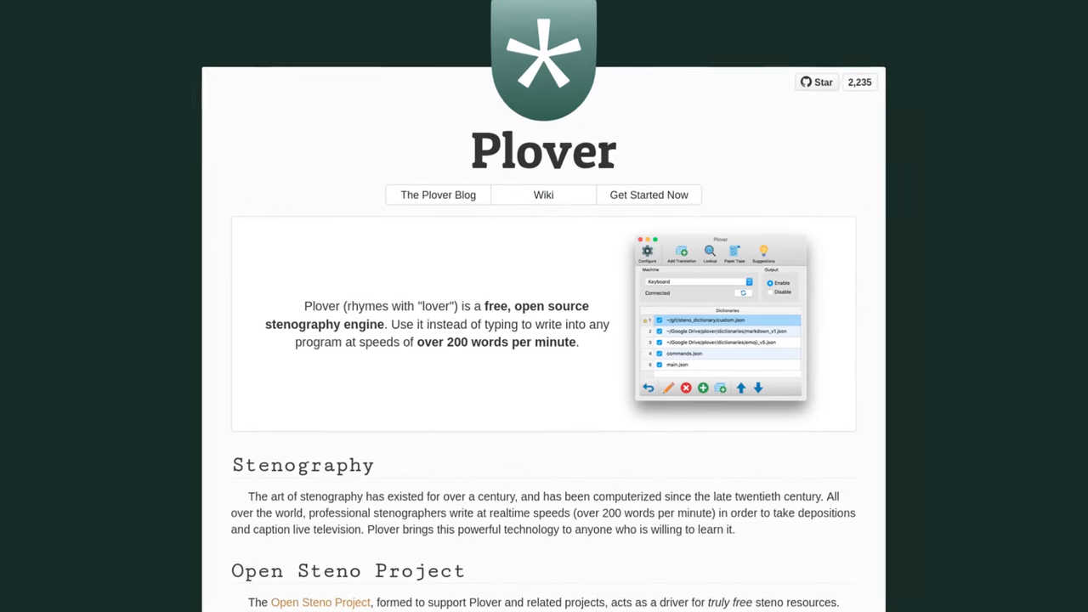
- Reach the Installation Guide's 'Install Plover on Linux' section via the homepage Wiki link
scroll(down, 3)
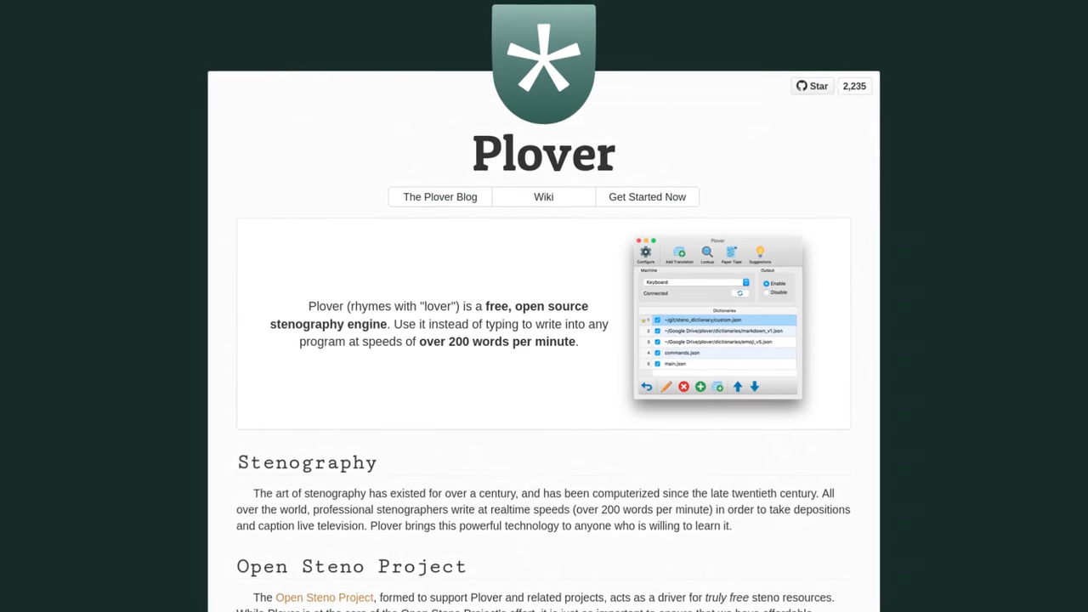
scroll(down, 3)
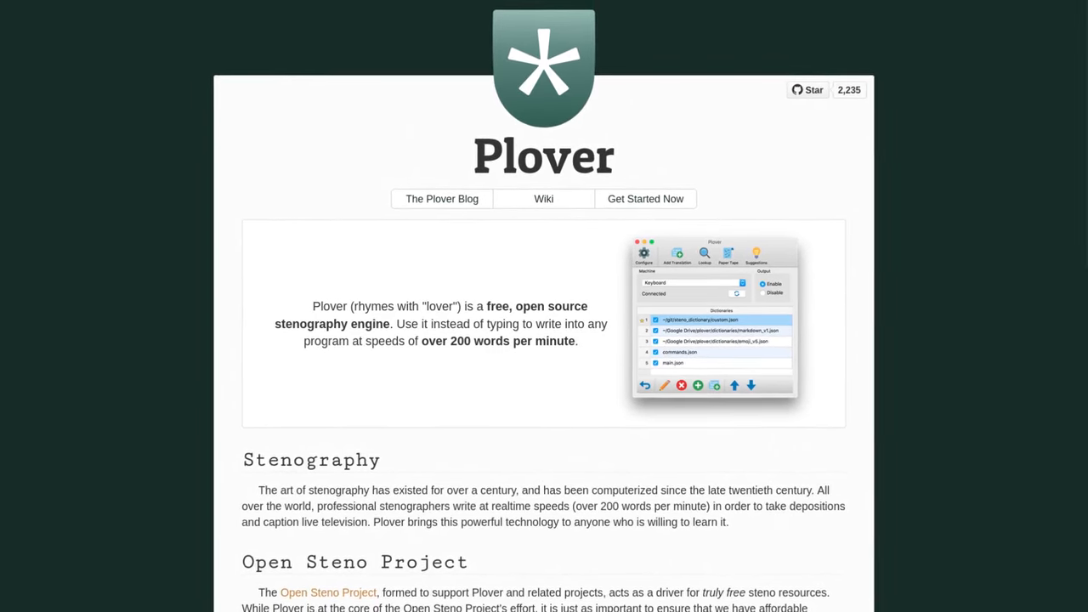
click(544, 197)
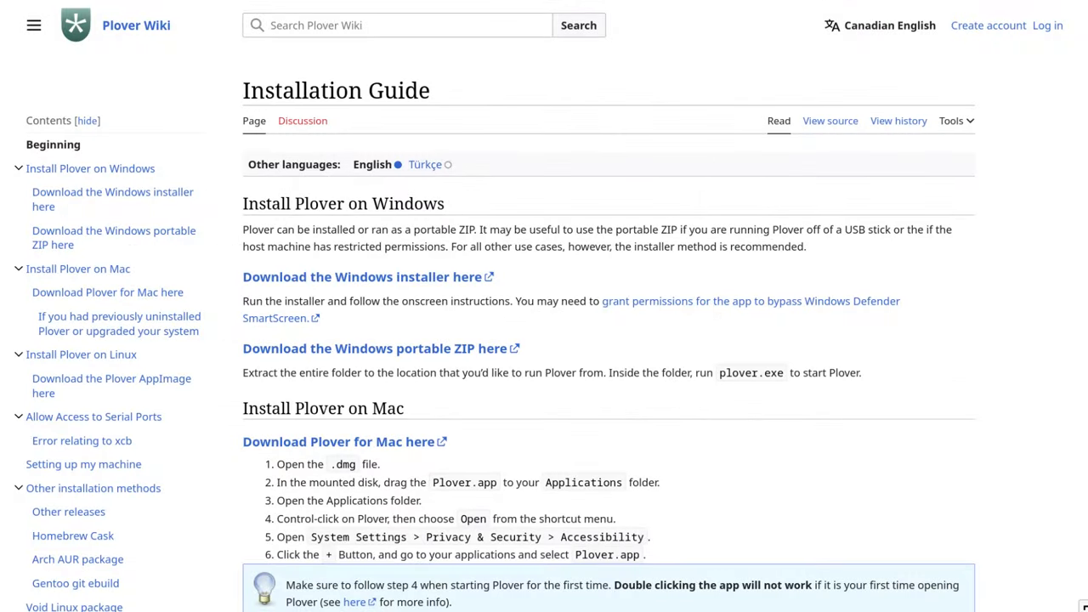
scroll(down, 3)
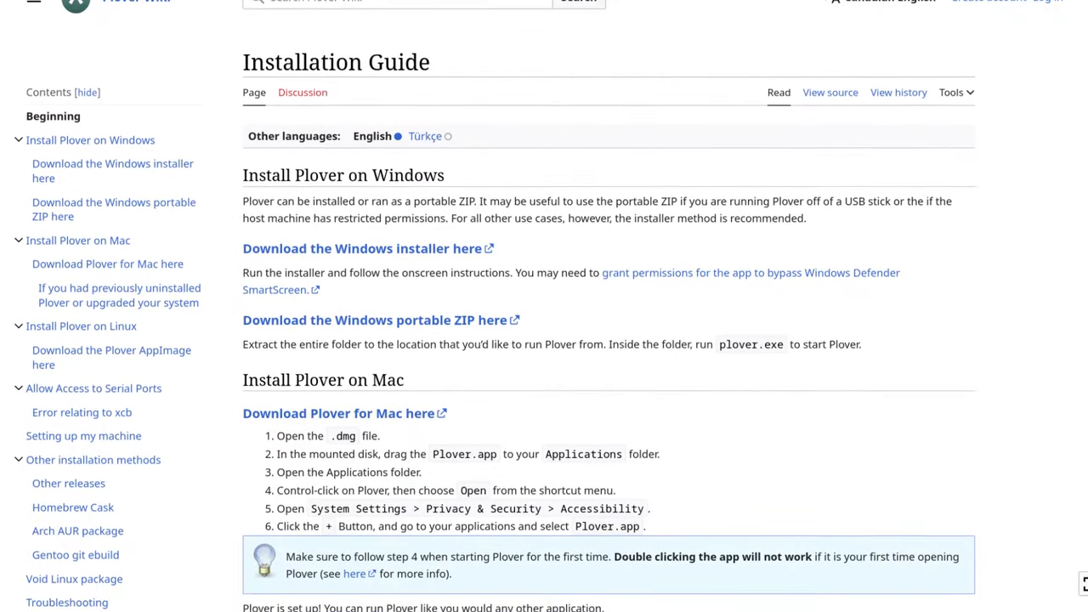
scroll(down, 3)
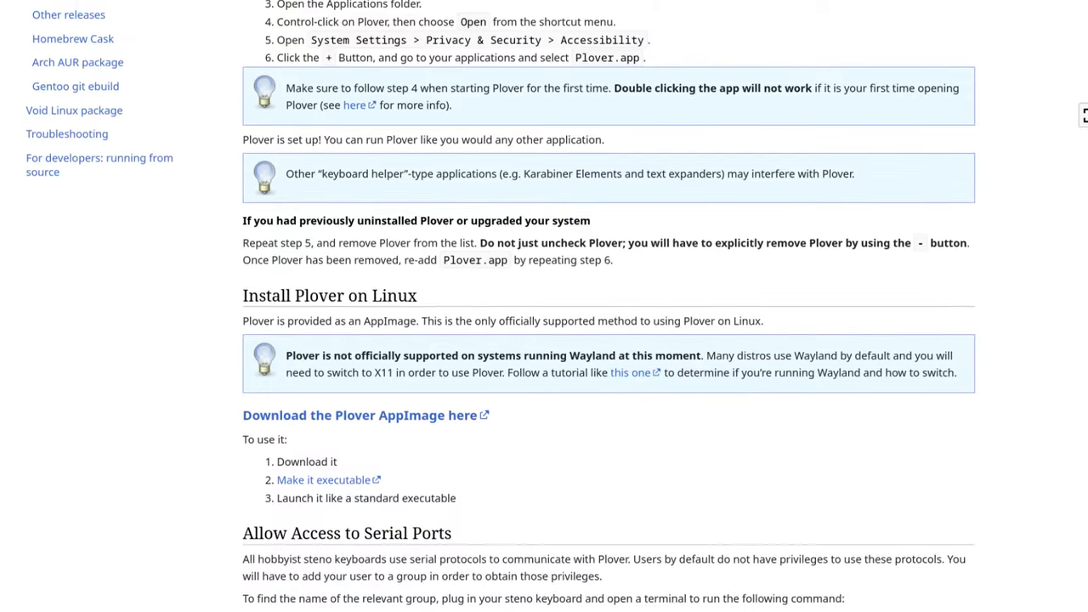